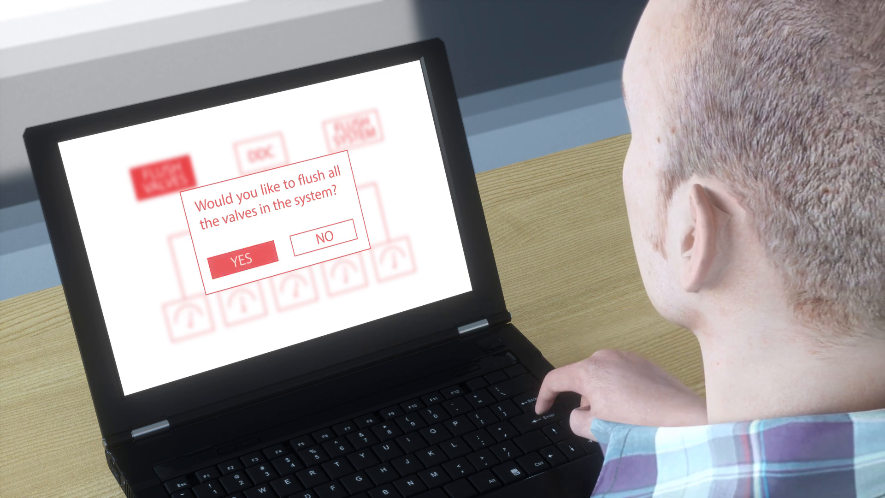
left_click(244, 255)
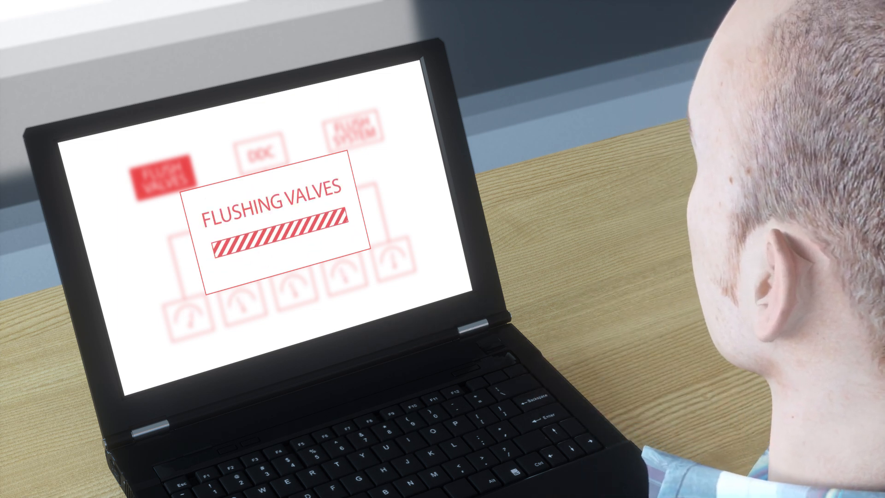